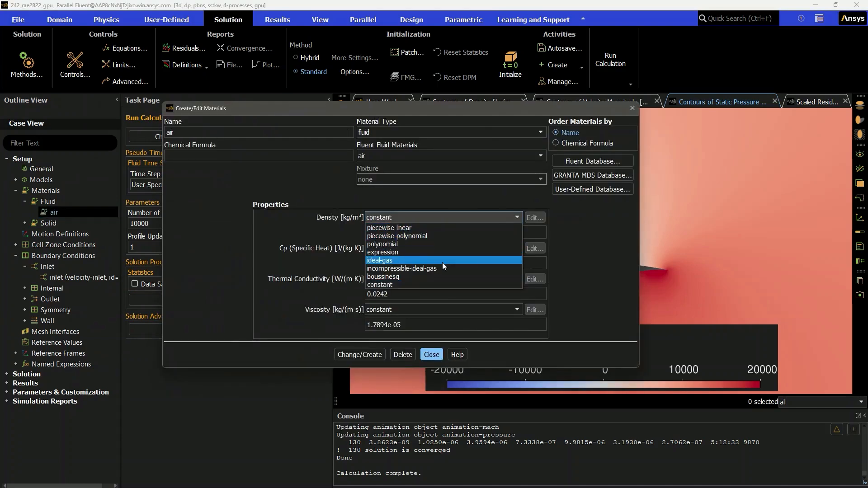
Set air density to ideal-gas, change the inlet to pressure-far-field, and show scaled residuals.
click(379, 261)
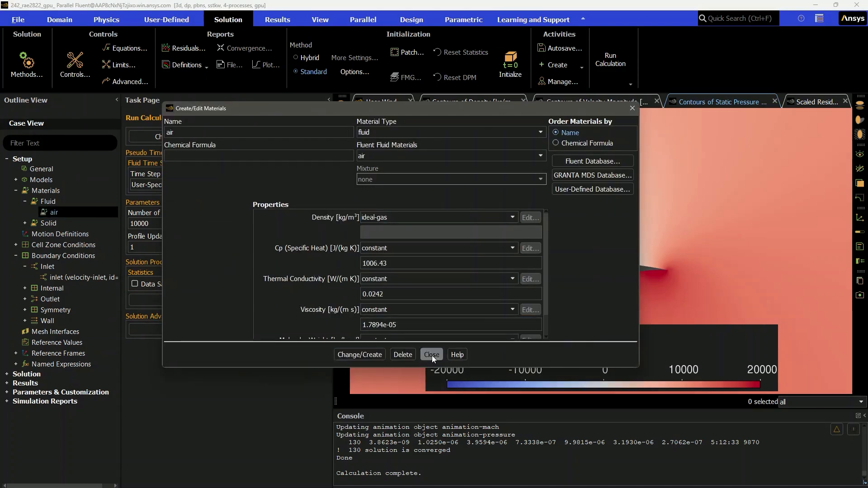
click(431, 354)
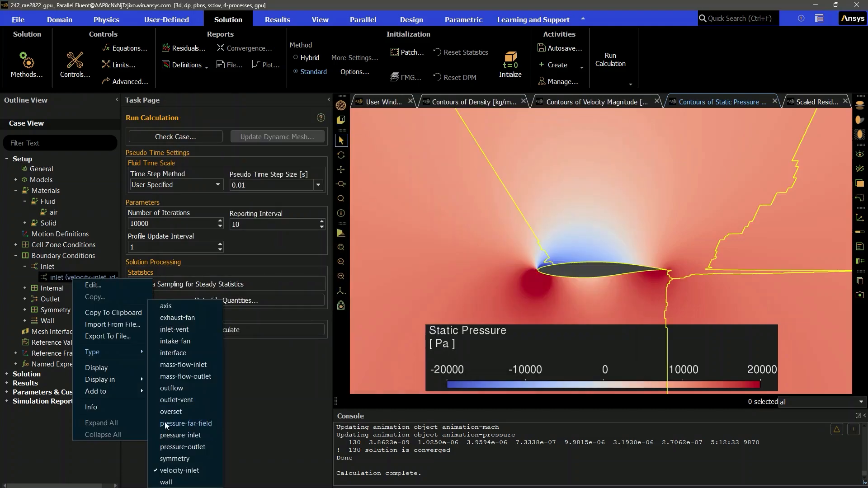
click(187, 424)
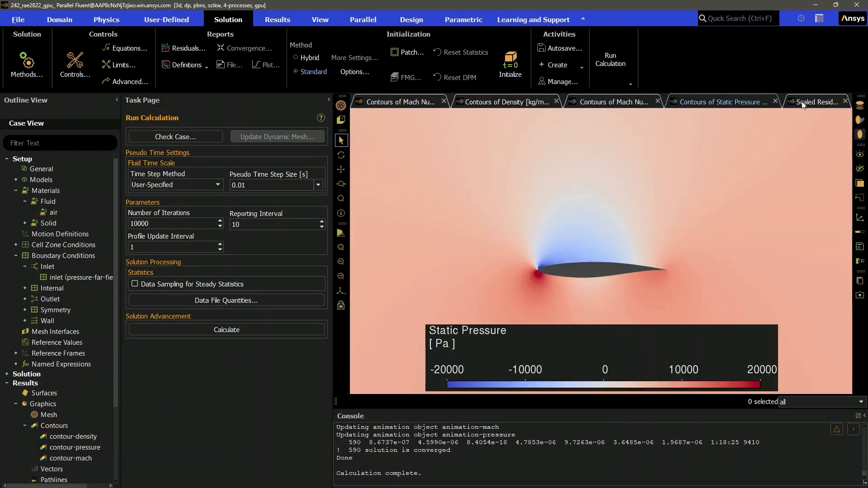
click(814, 102)
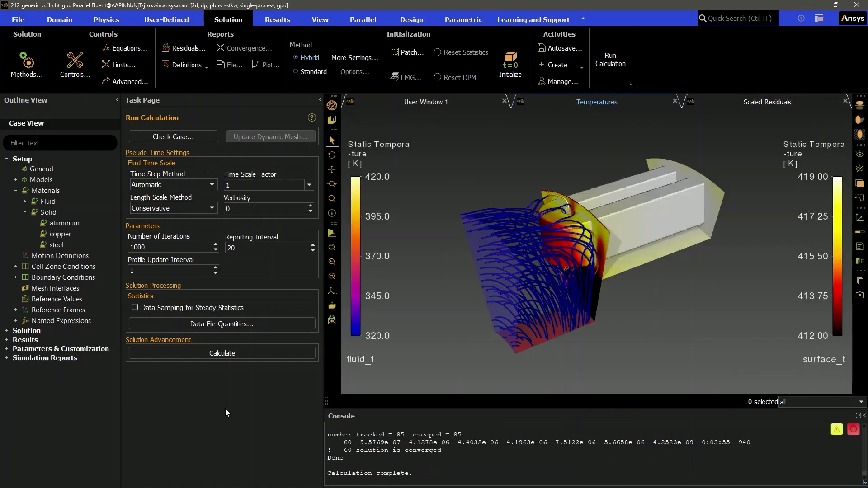
Review copper's solid material properties and acknowledge the completed coil calculation.
click(59, 233)
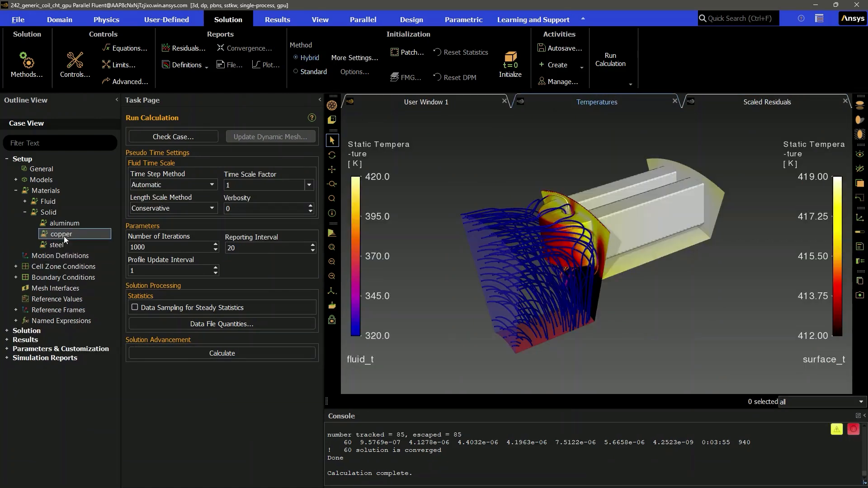
double_click(60, 234)
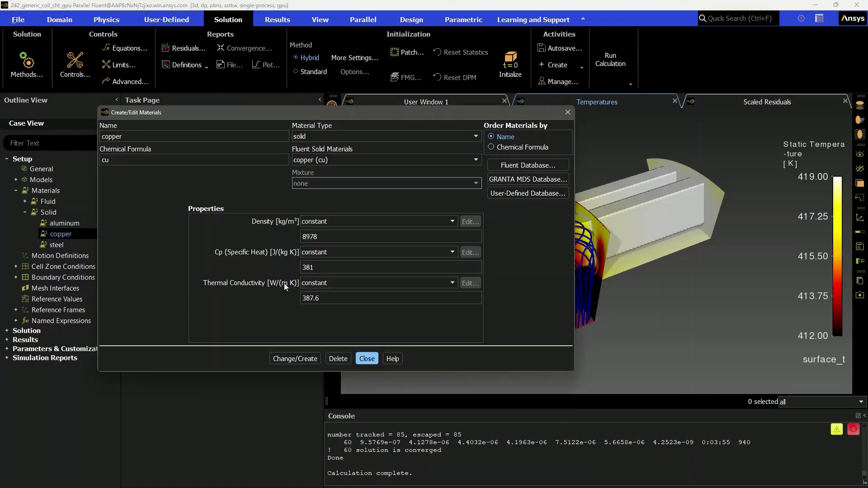
click(452, 283)
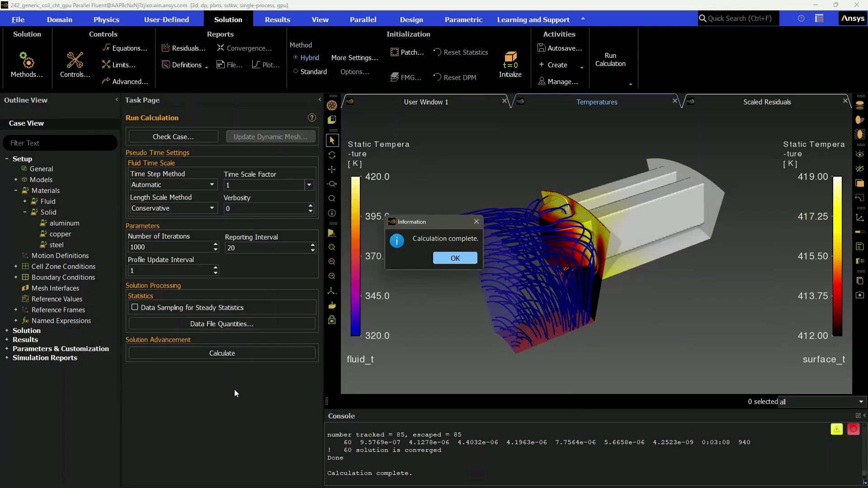
click(455, 258)
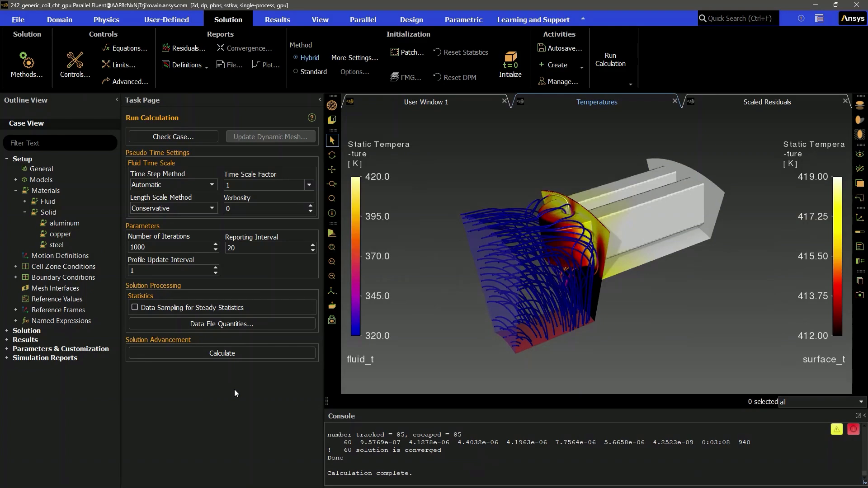
Enable the Discrete Ordinates radiation model from the Physics settings.
click(105, 20)
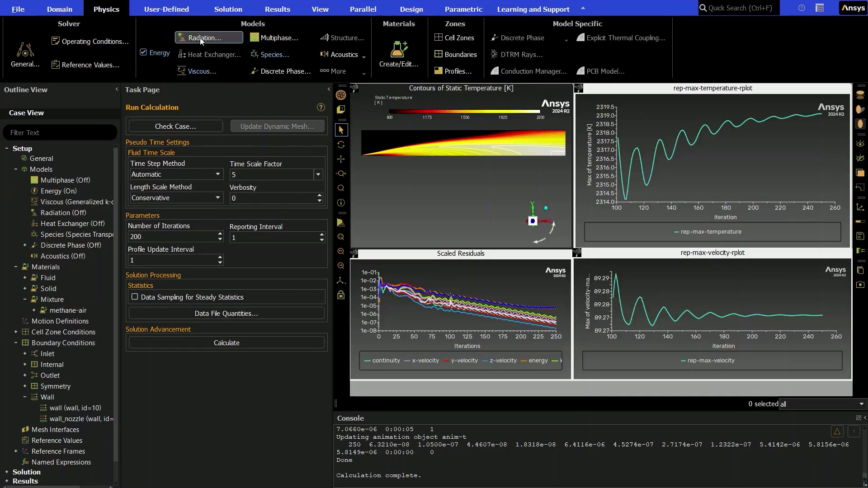
click(208, 38)
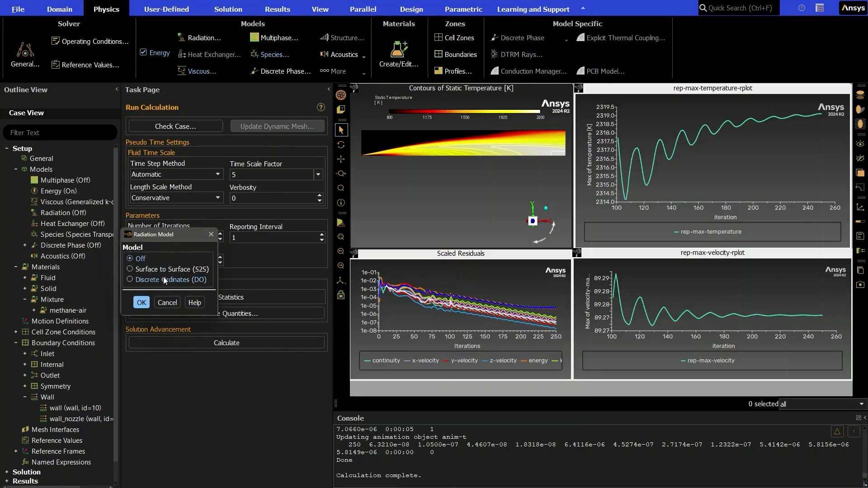
click(130, 280)
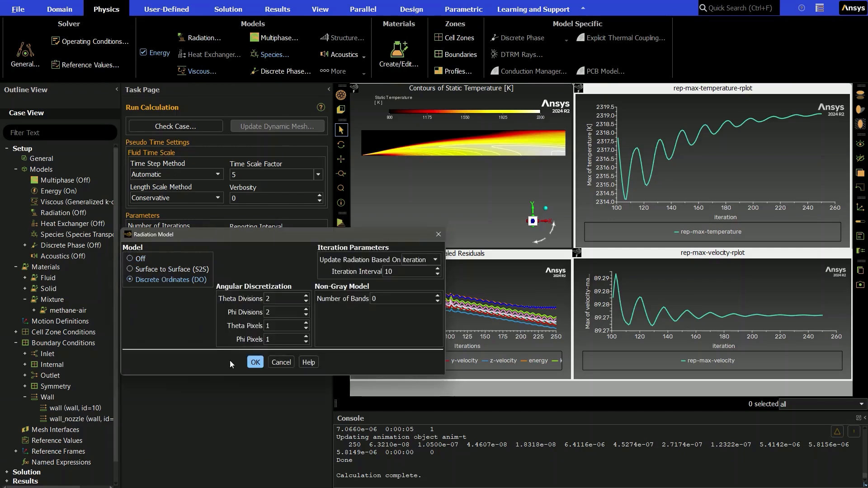
click(255, 362)
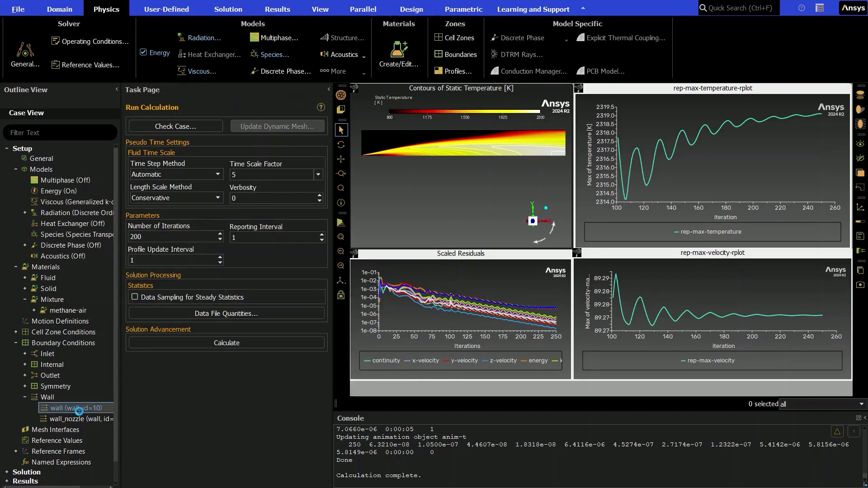
Give the wall boundary an internal emissivity of 0.65 and let the calculation complete.
double_click(74, 408)
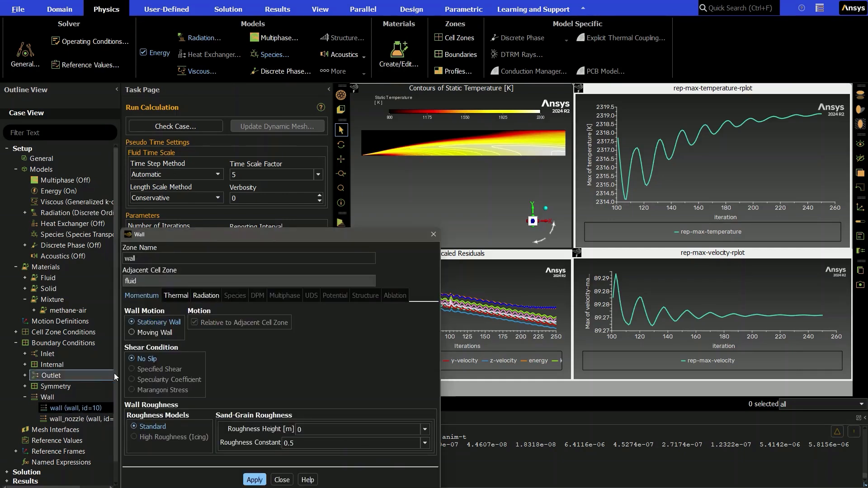
click(205, 295)
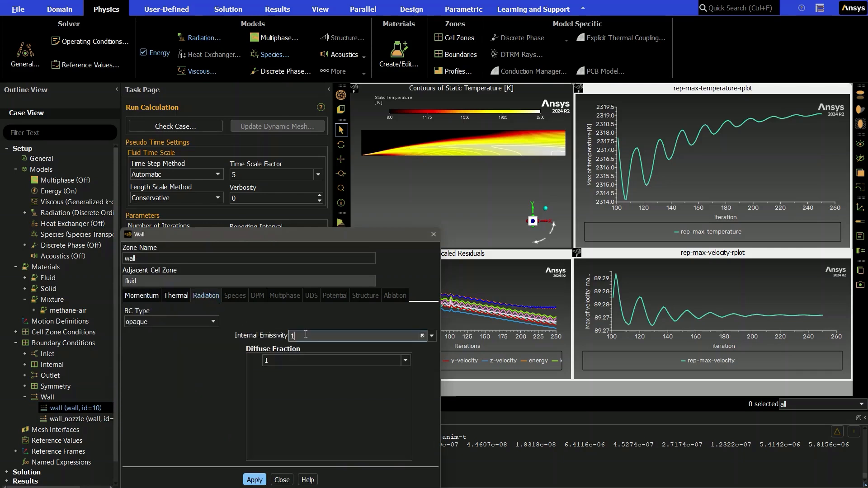
text(0.65)
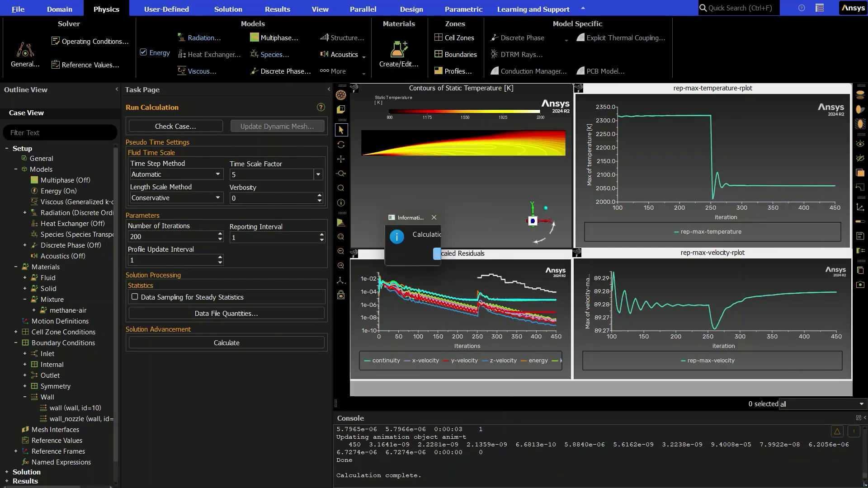
click(435, 217)
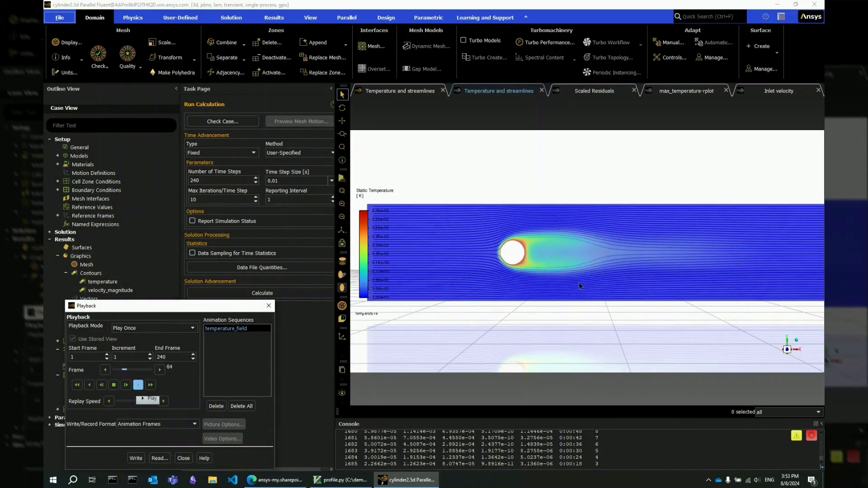
Play the temperature_field animation, glancing at profile.py in GVIM, then move to the web session list.
click(150, 400)
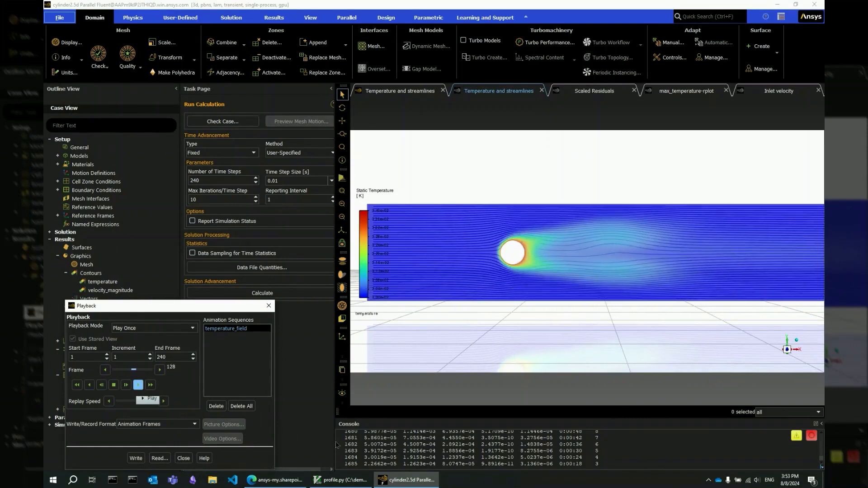
click(342, 480)
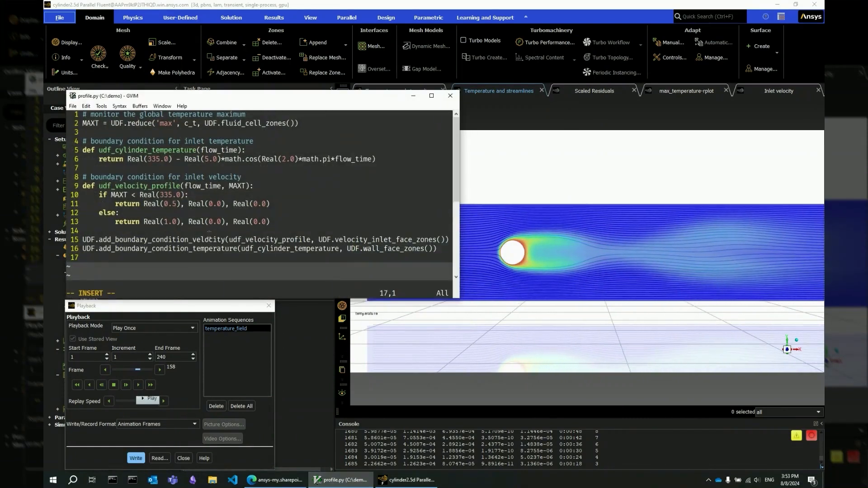
click(151, 399)
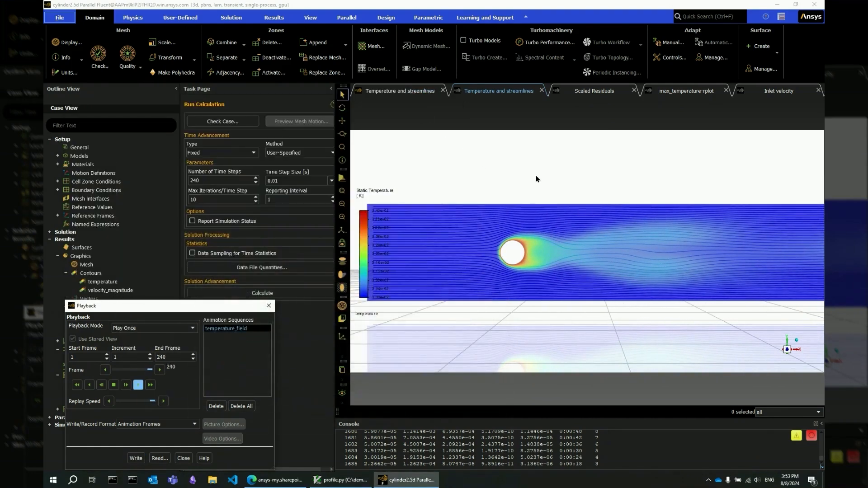
click(686, 90)
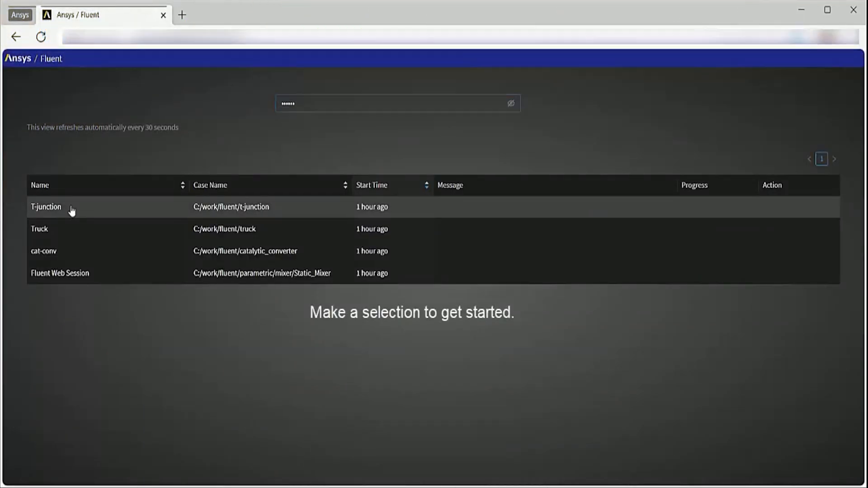
Run the T-junction session's calculation and display the pipe geometry with its context menu.
click(46, 207)
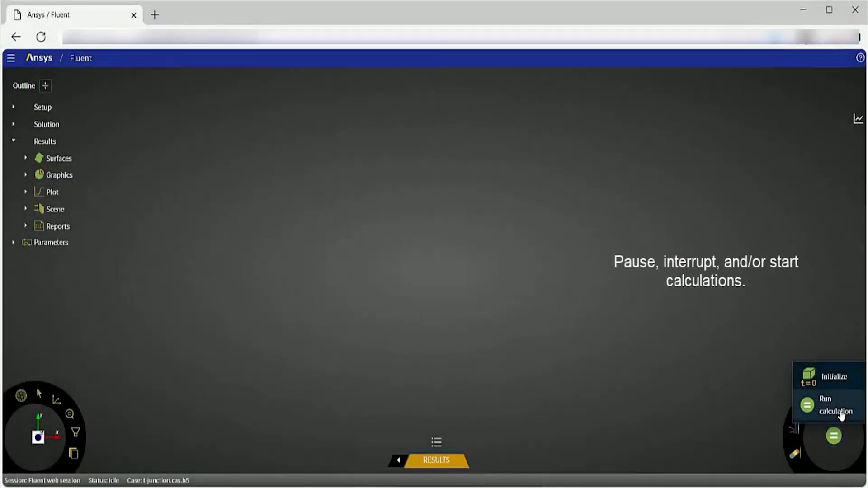
click(836, 406)
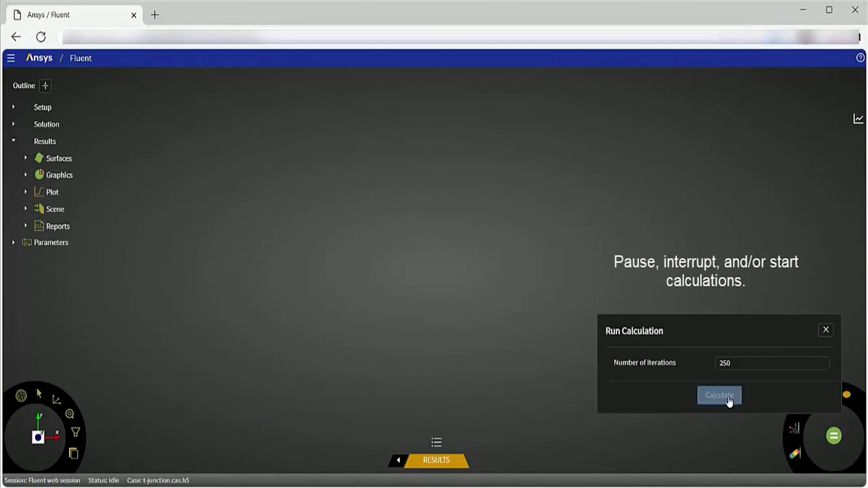
click(719, 395)
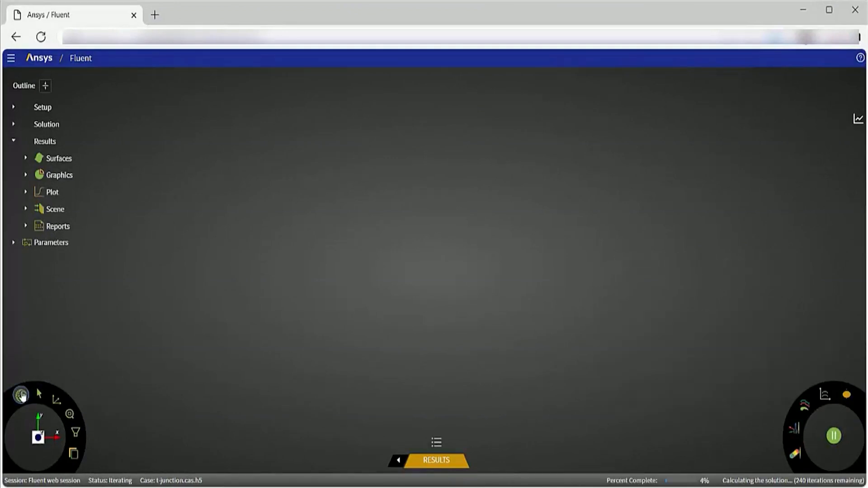
click(21, 393)
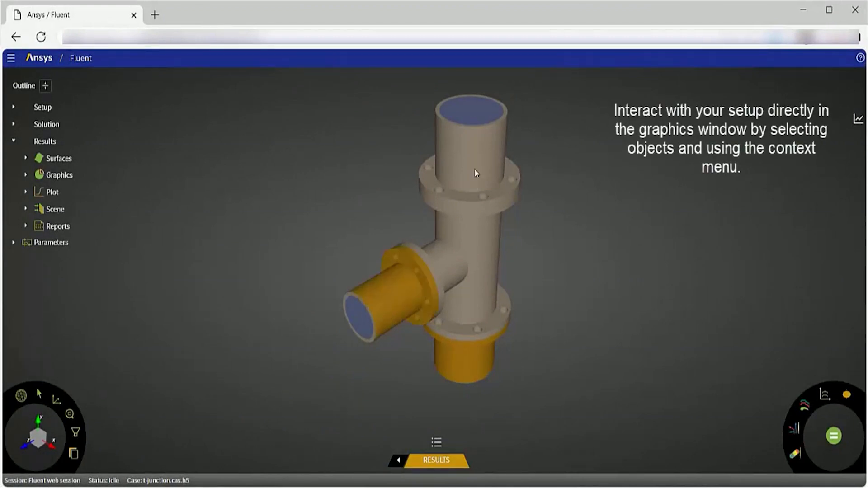
right_click(475, 167)
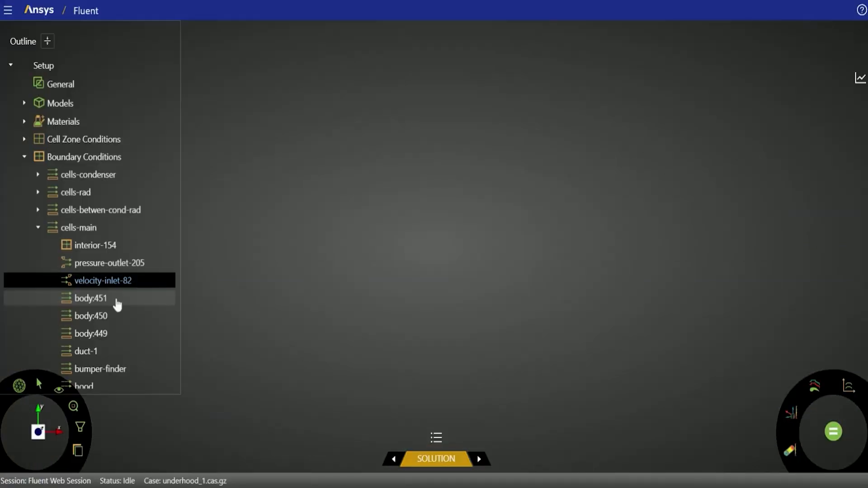
Multi-edit walls body:451 through duct-1 together and expand their Thermal settings.
double_click(91, 298)
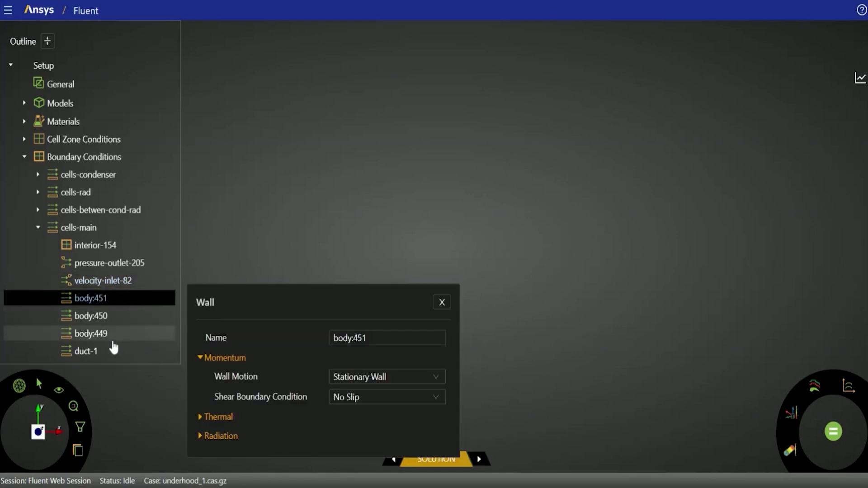
click(442, 303)
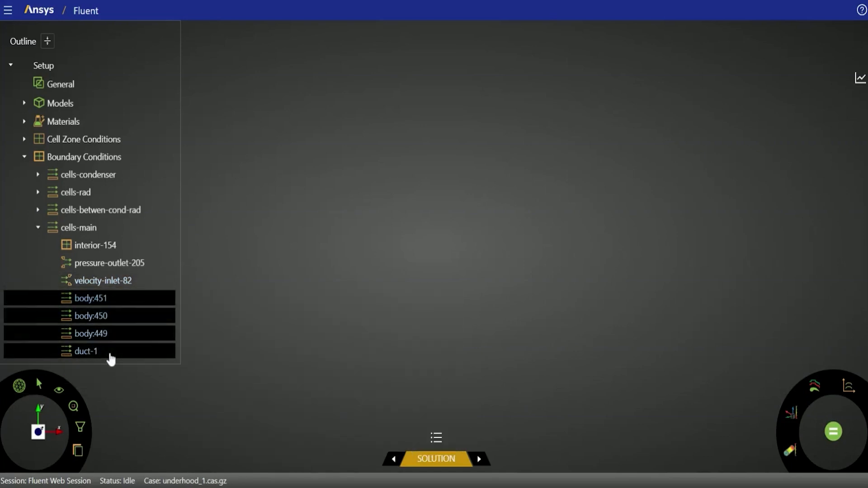
right_click(86, 351)
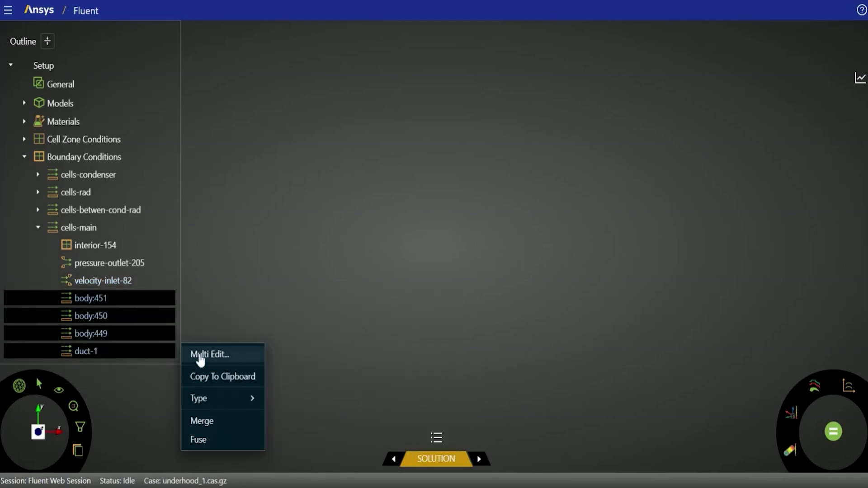
click(210, 355)
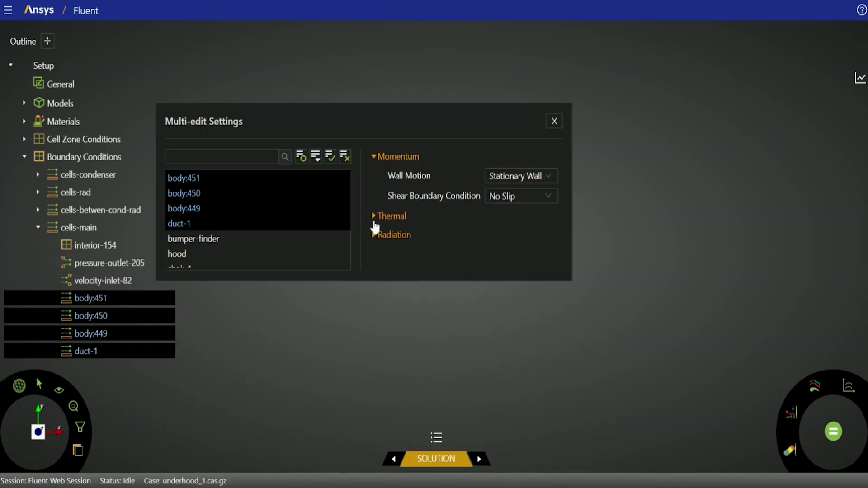
click(389, 216)
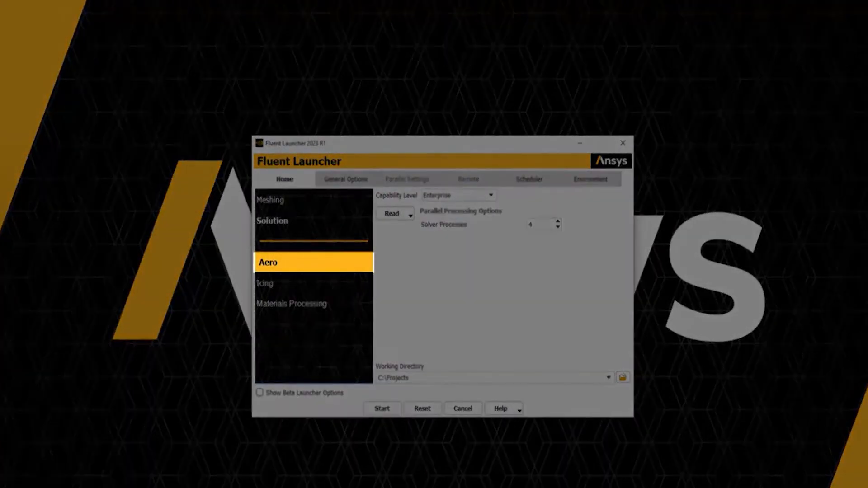
Initialize the fuselage flow solution and start the calculation.
click(381, 408)
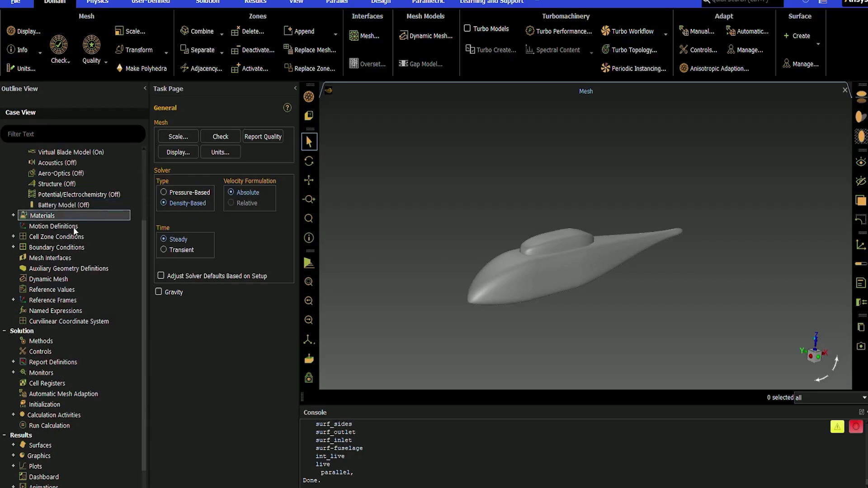
right_click(44, 373)
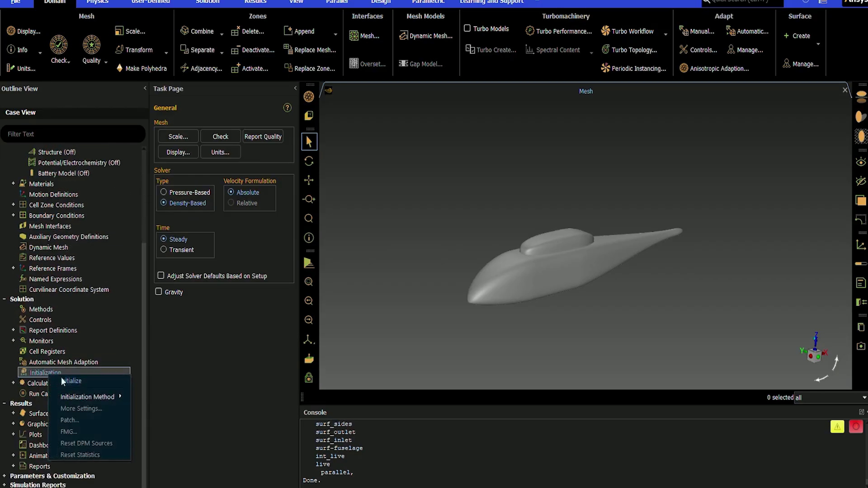
click(192, 375)
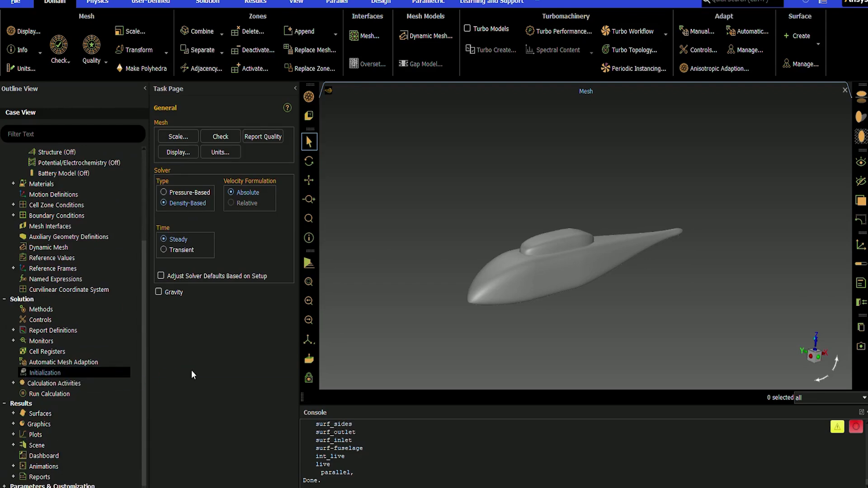
click(50, 383)
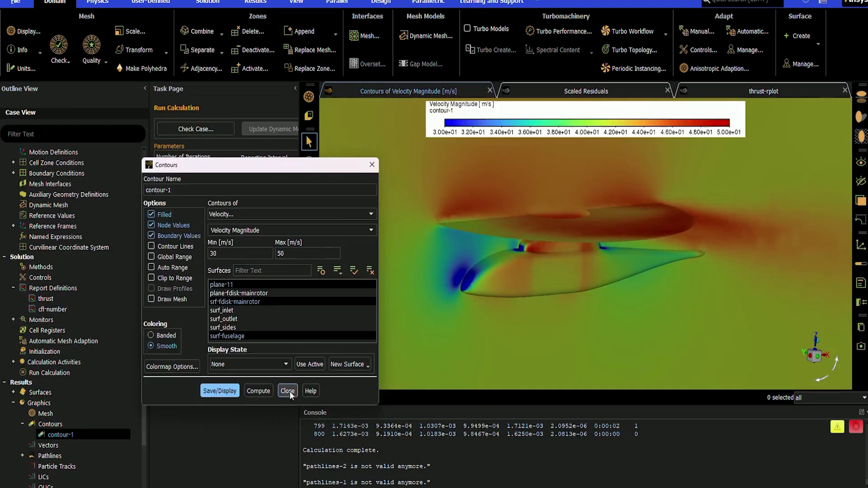
Display velocity contours and pathlines, closing their settings dialogs.
click(288, 391)
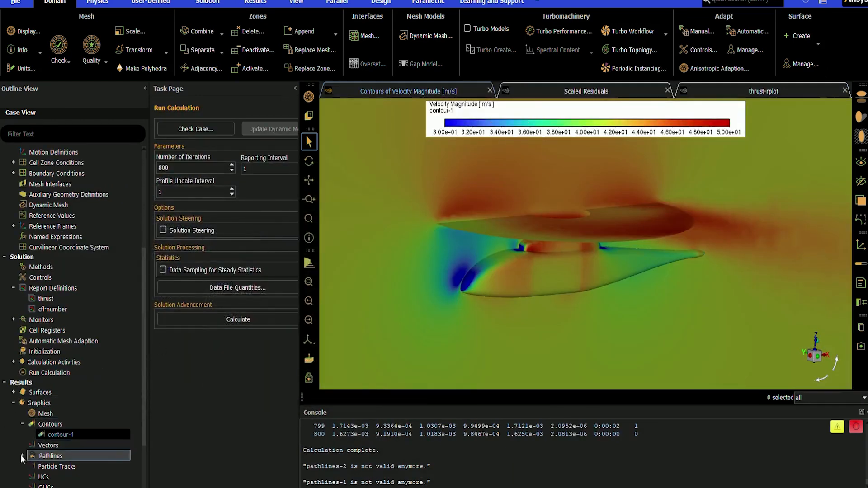
double_click(51, 456)
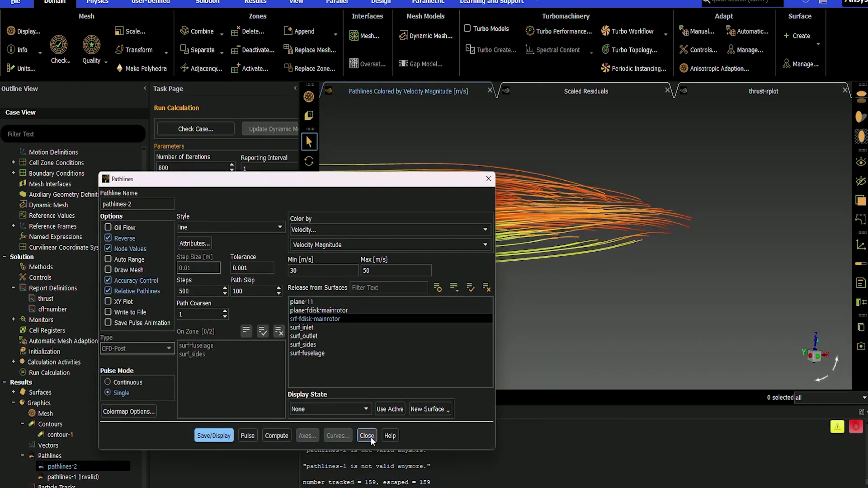
click(367, 436)
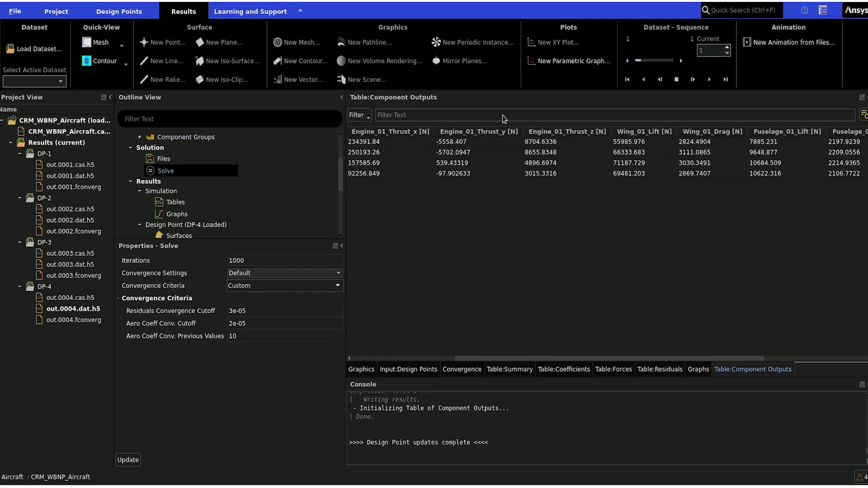
Set the animation's leading title text to Design Point and apply it.
click(360, 370)
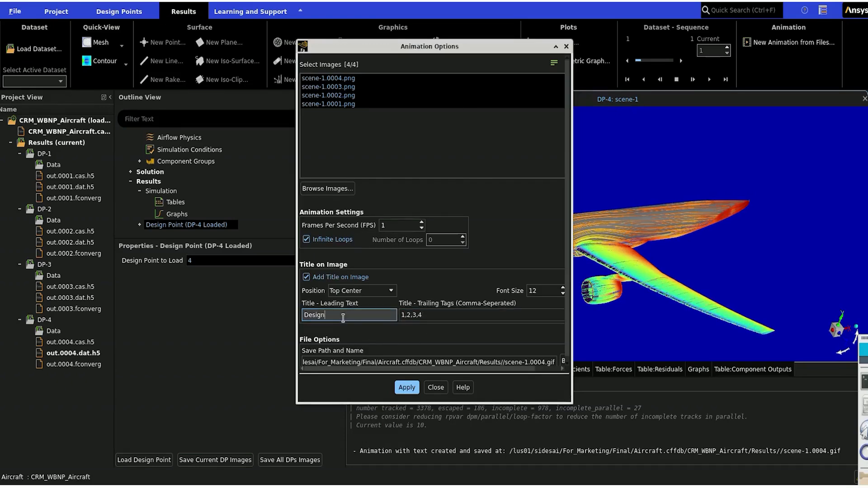
text(Point)
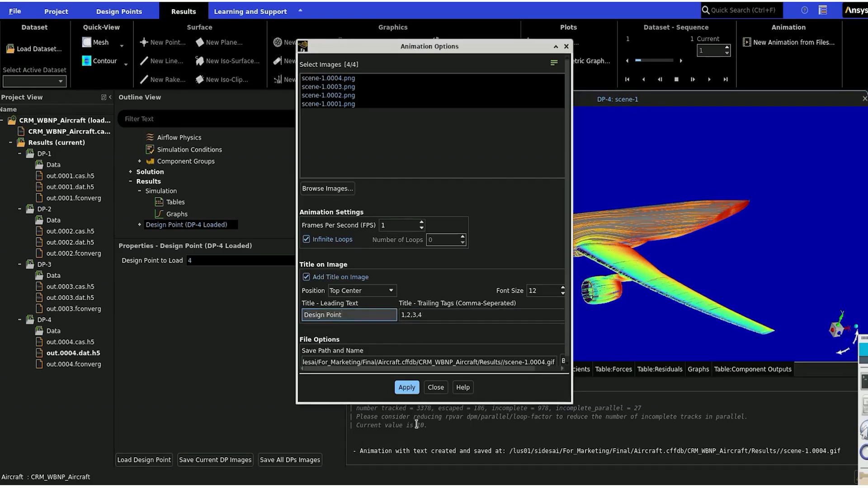
click(407, 387)
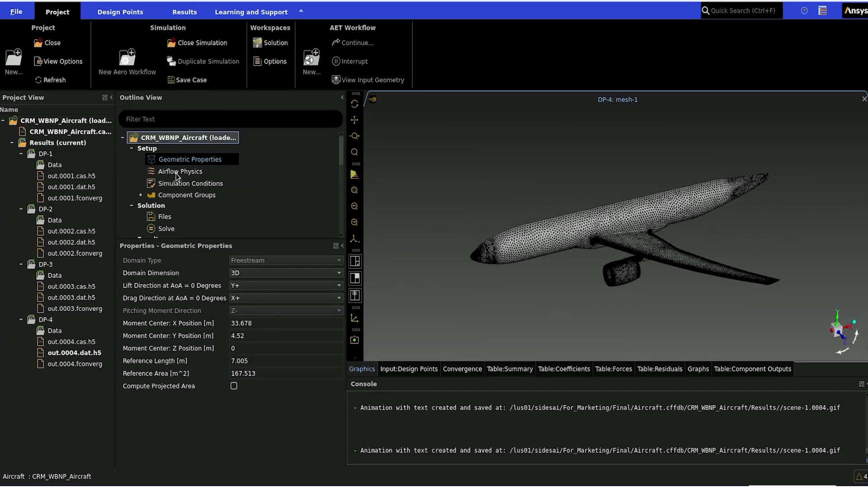
Review Airflow Physics, keeping the Reynolds Number Based viscous model, and inspect its fields.
click(180, 171)
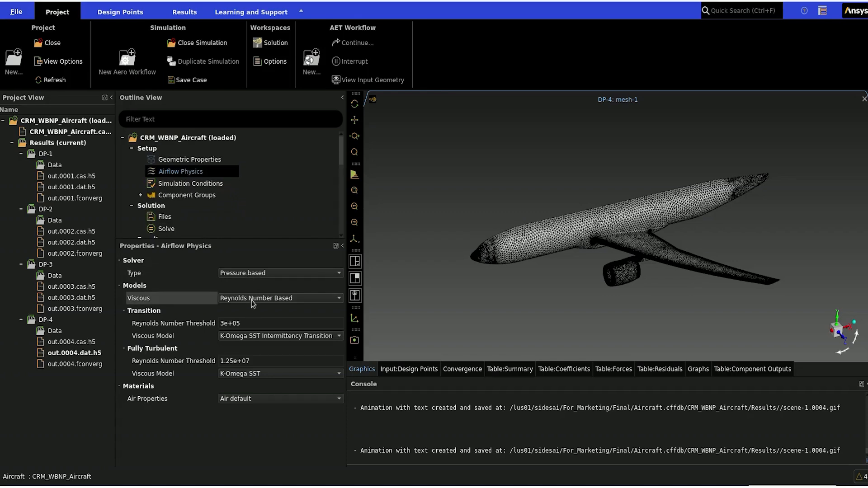
click(280, 298)
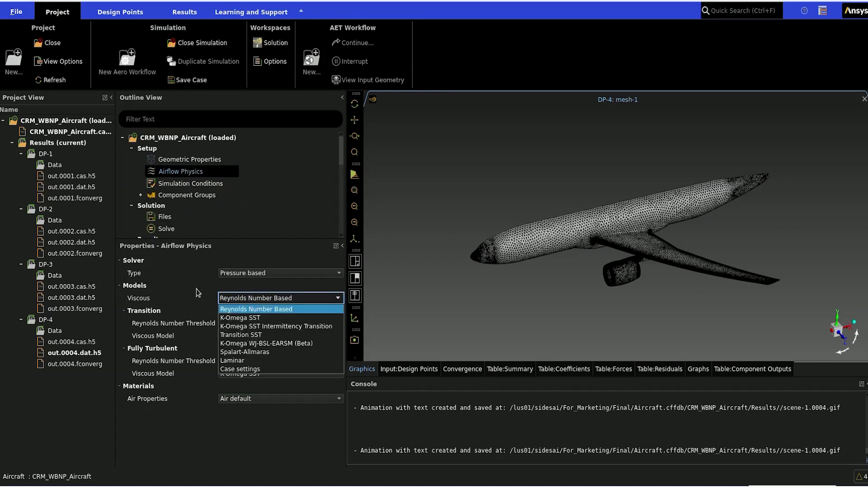
click(256, 309)
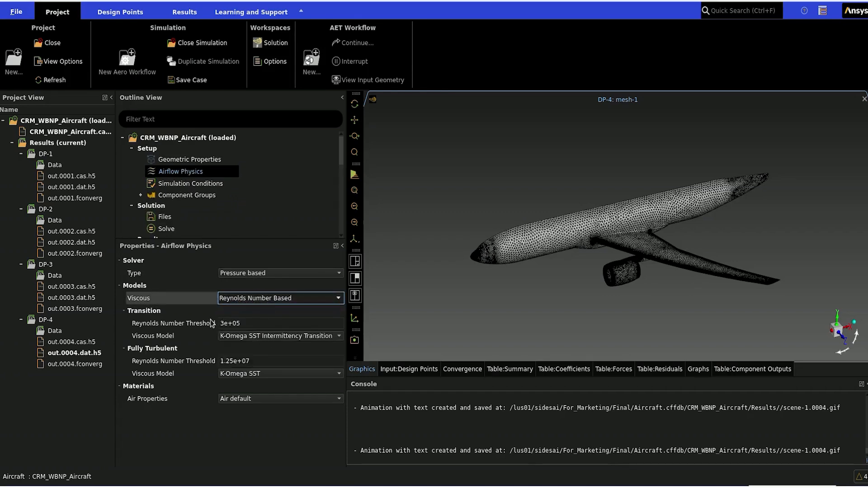
click(280, 323)
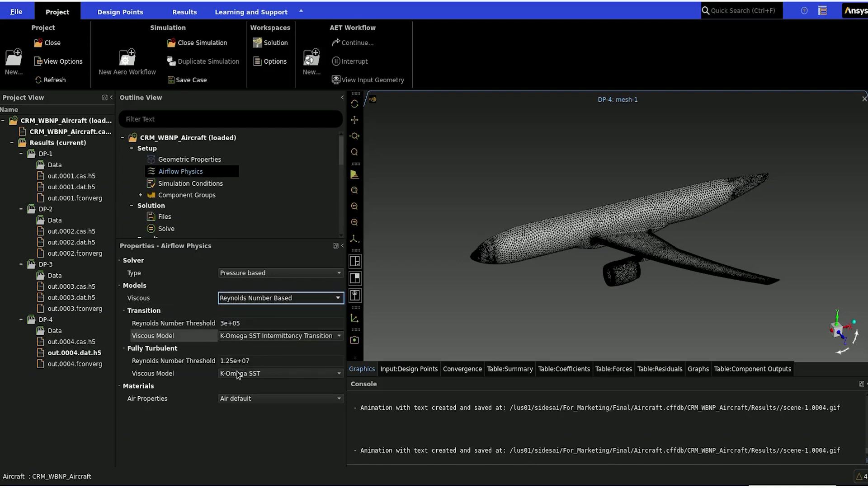
click(280, 360)
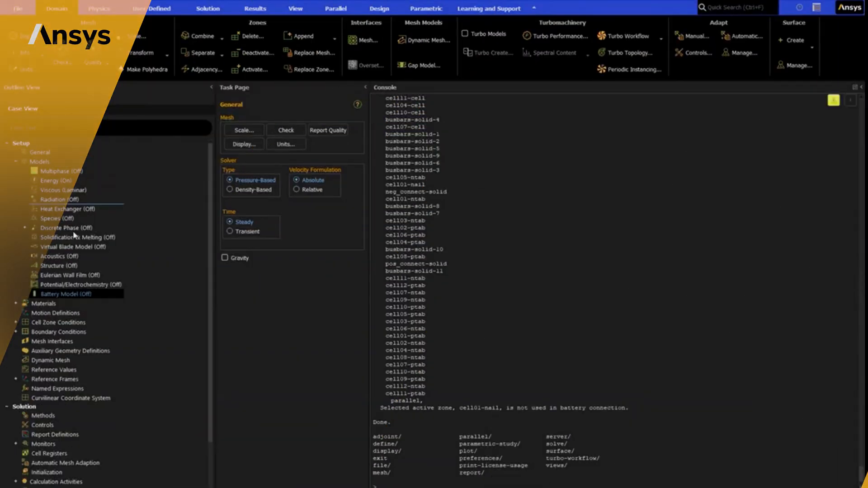
Enable the Battery Venting Model, acknowledge the species message, and apply the battery model.
double_click(66, 294)
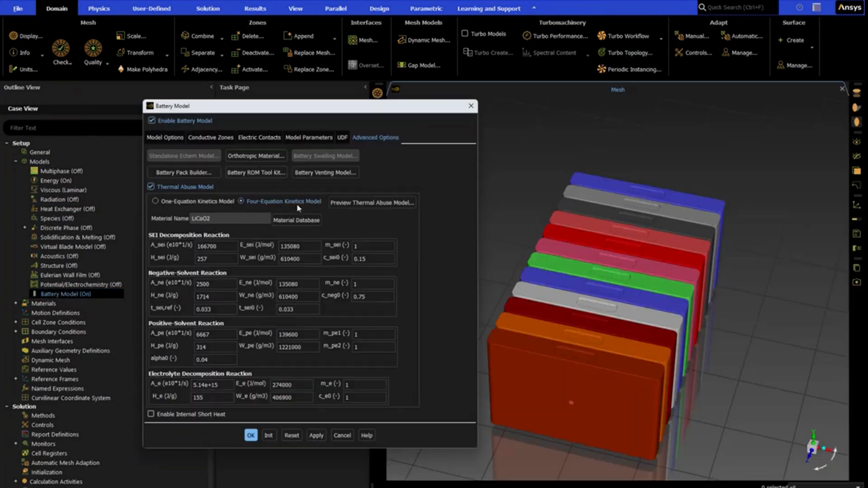
mouse_move(326, 172)
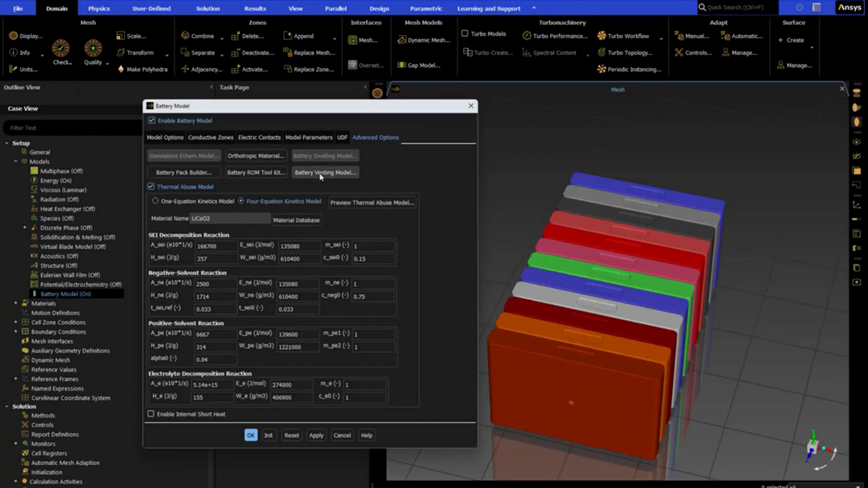
click(325, 173)
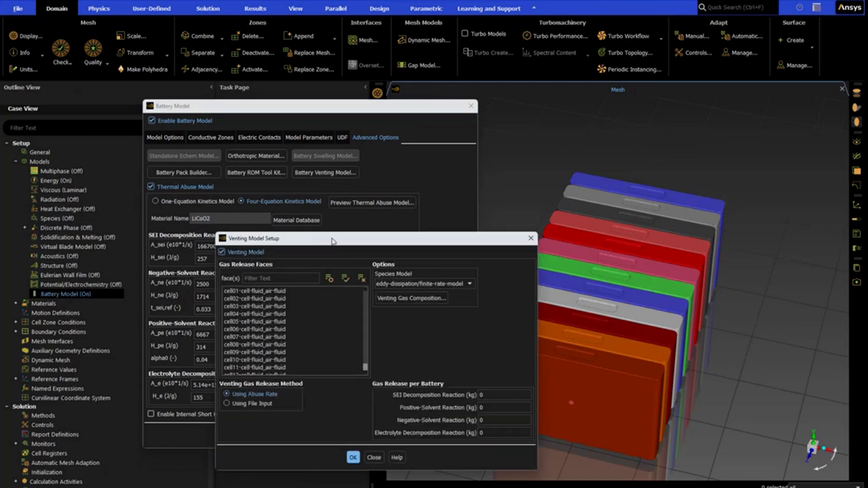
click(354, 457)
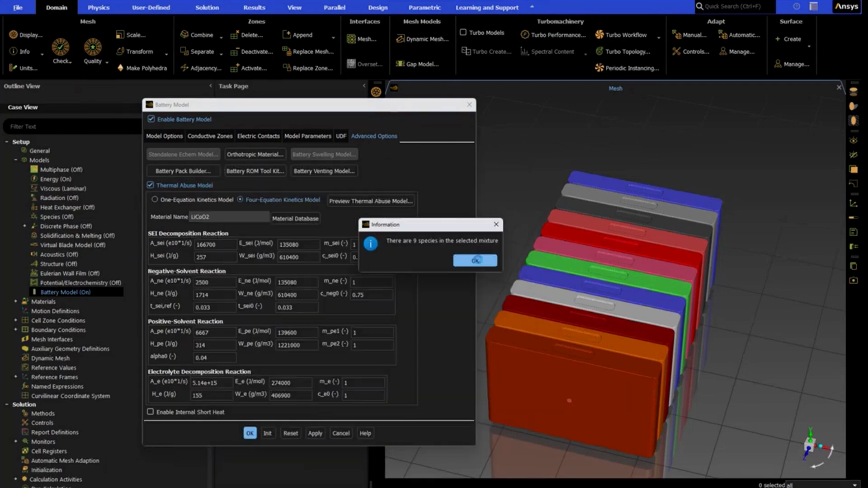
click(474, 261)
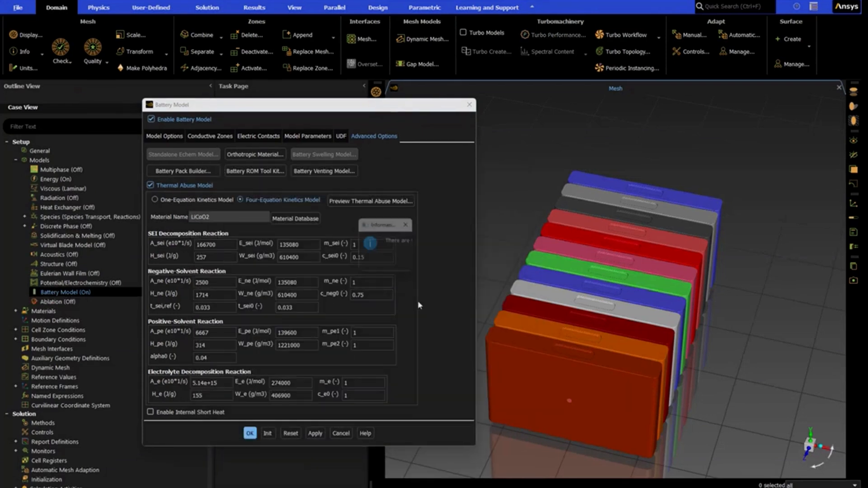
click(249, 434)
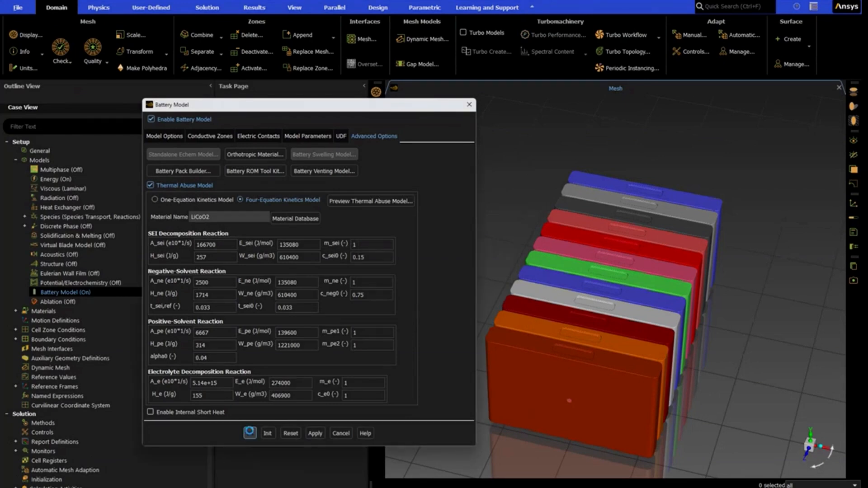
click(340, 433)
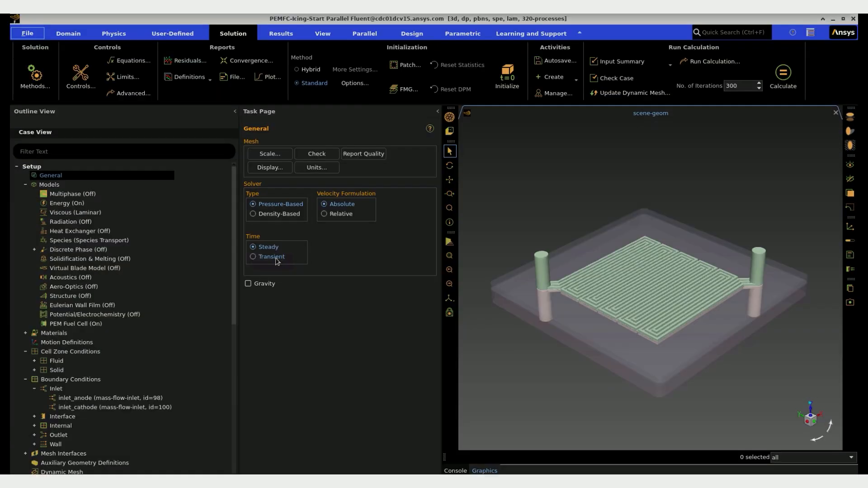
Switch the solver to Transient and revisit the PEM Fuel Cell model settings.
click(254, 256)
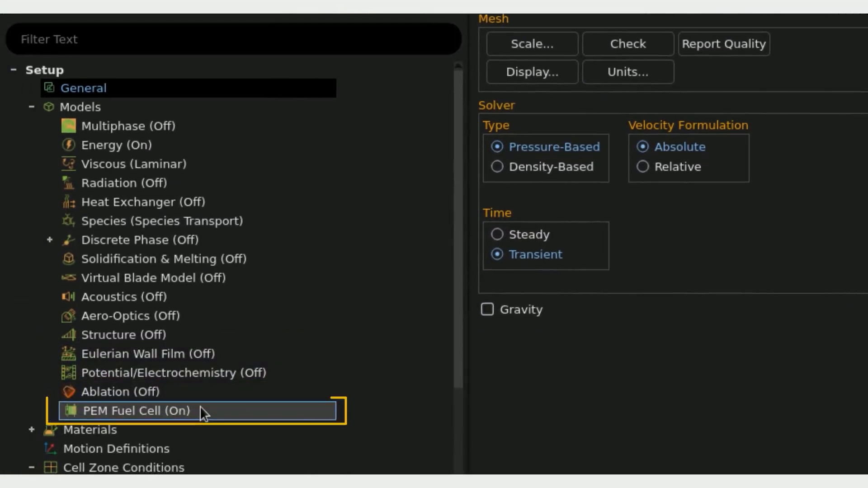
double_click(133, 411)
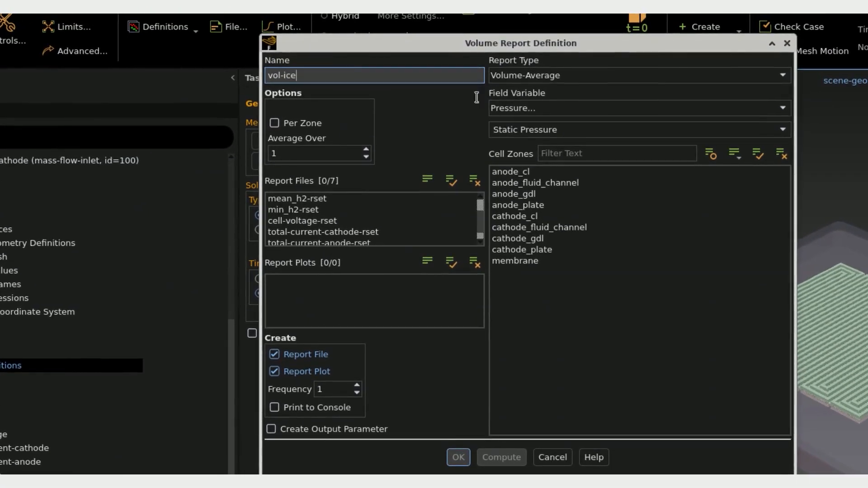
Define a Volume Integral report of Species... > Ice formation rate.
click(637, 76)
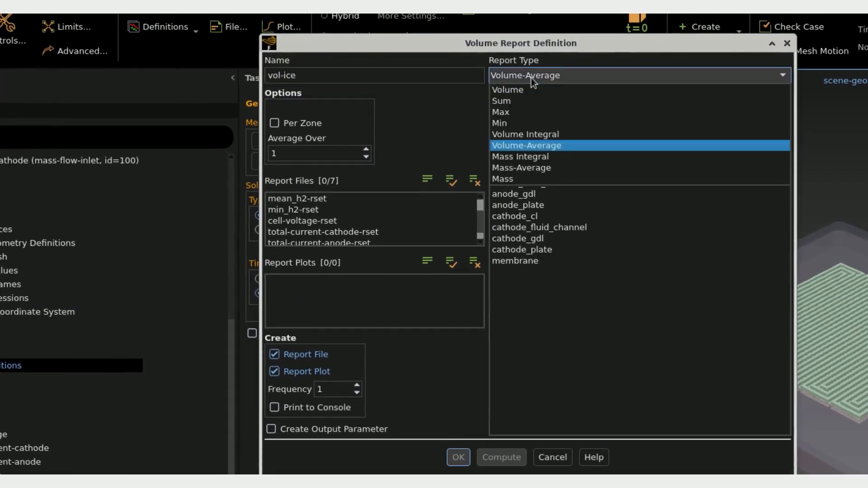
click(525, 134)
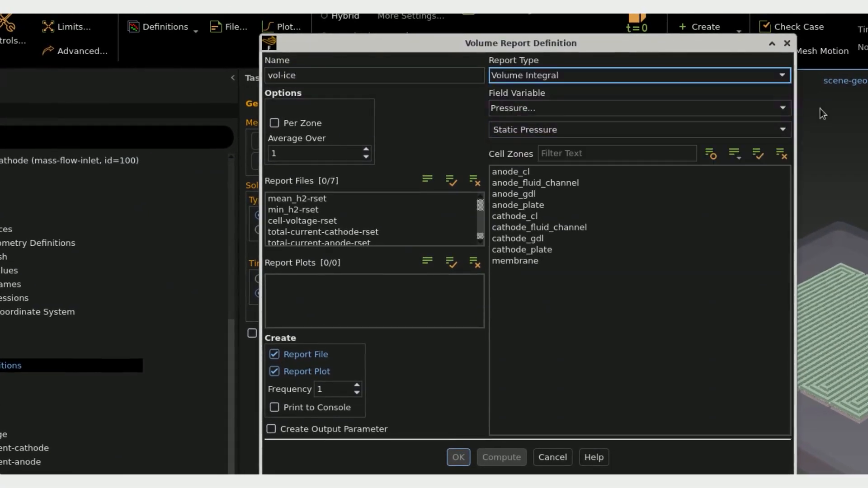
click(637, 108)
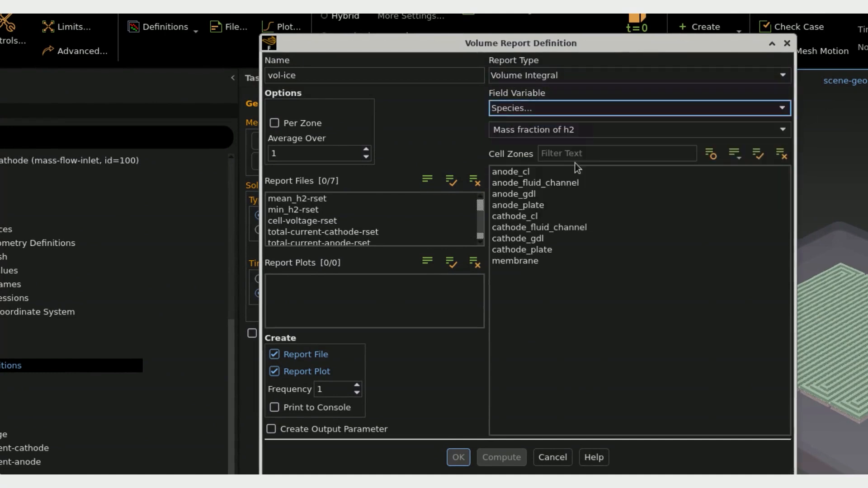
click(637, 129)
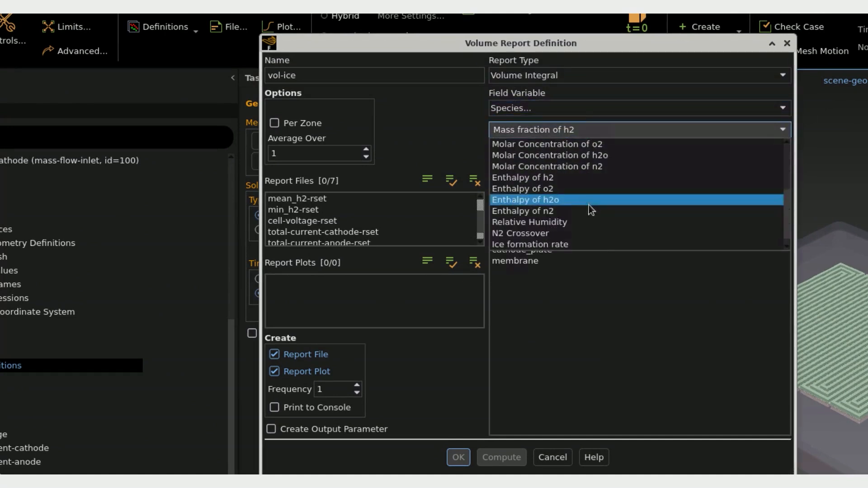
click(530, 244)
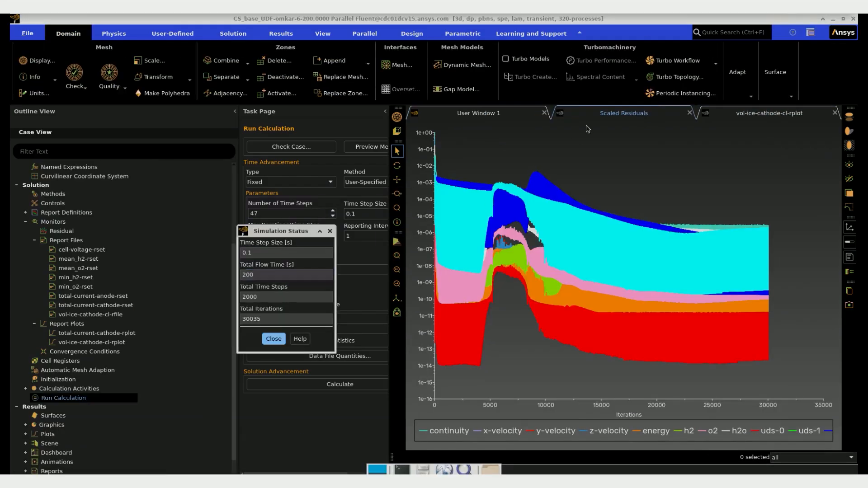
Dismiss the simulation status and plot transfer current against flow time from total-current-cathode.out.
click(769, 113)
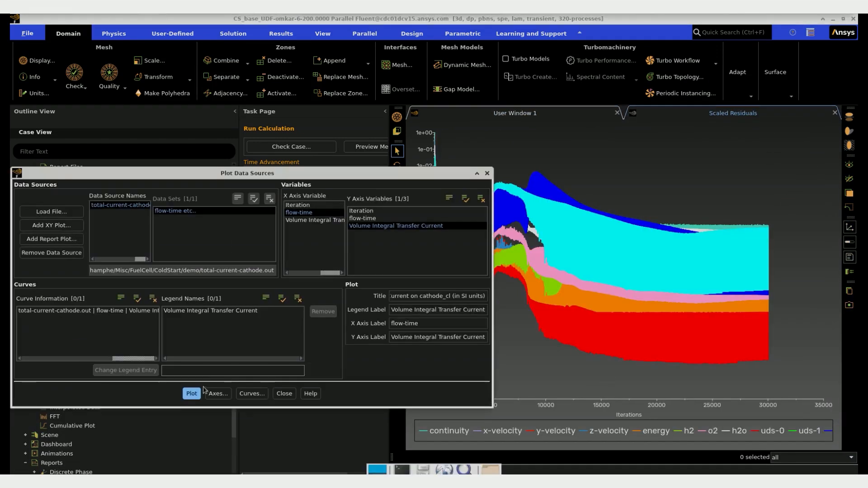
click(191, 393)
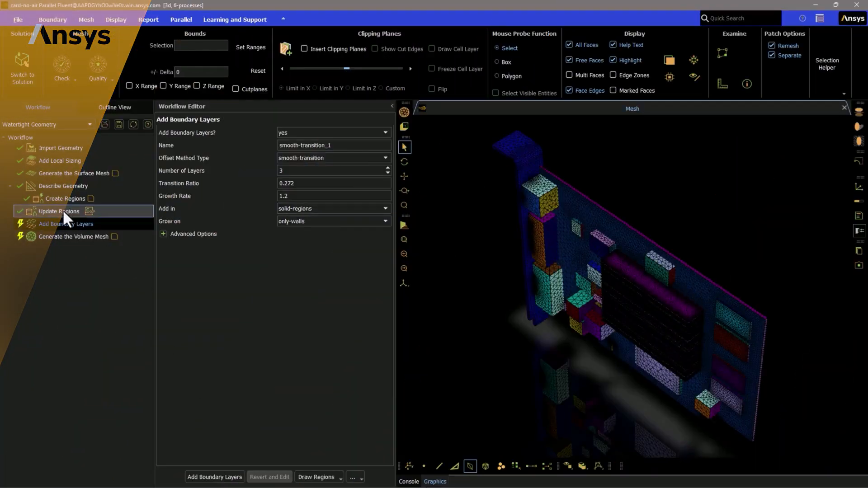
Insert an Add Thin Volume Meshing Controls task after Update Regions.
right_click(59, 211)
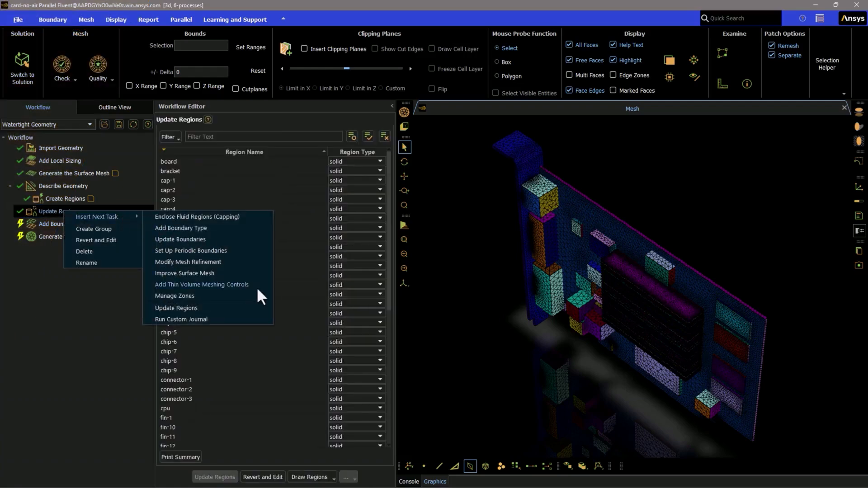
click(202, 286)
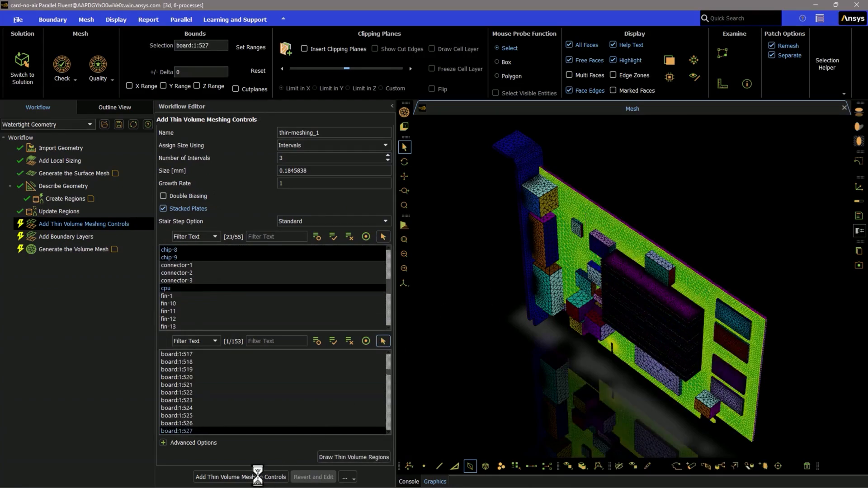
Create thin volume meshing controls for the board, fins (auto-parallel zones) and bracket.
click(241, 477)
text(fin)
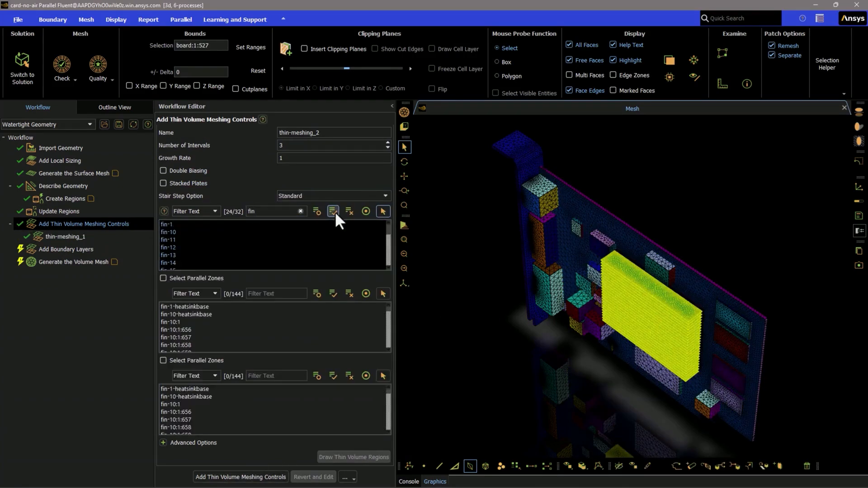
click(164, 278)
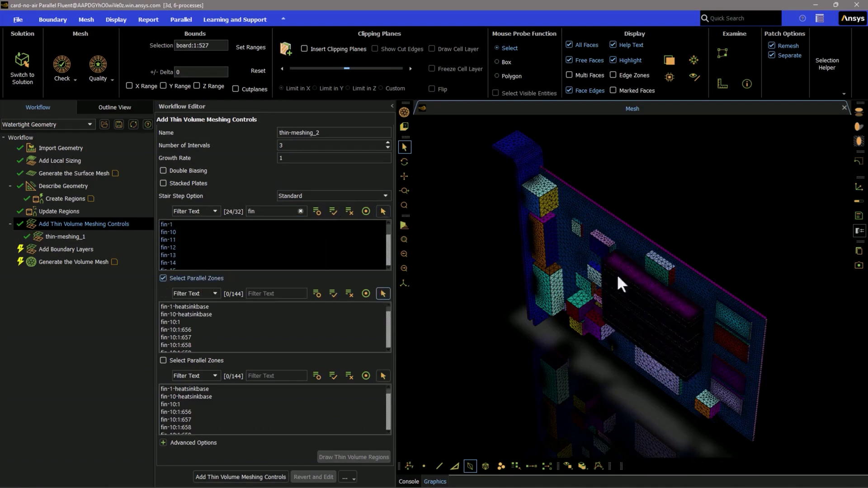
click(383, 376)
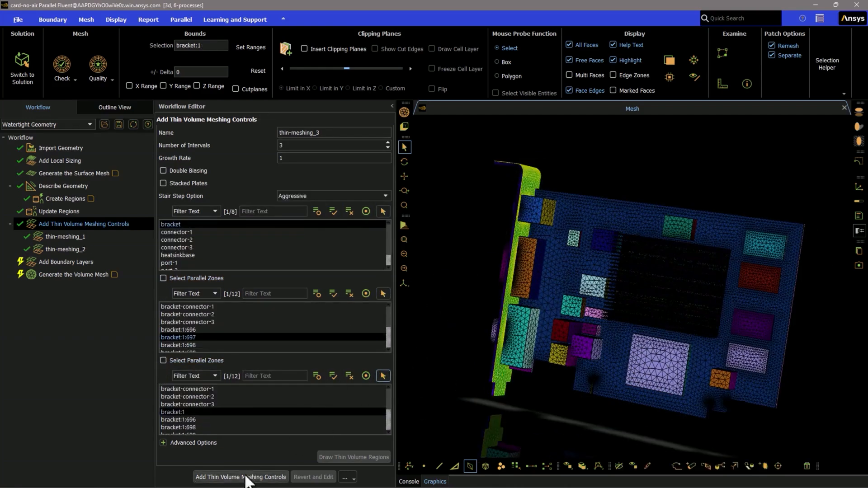
click(240, 477)
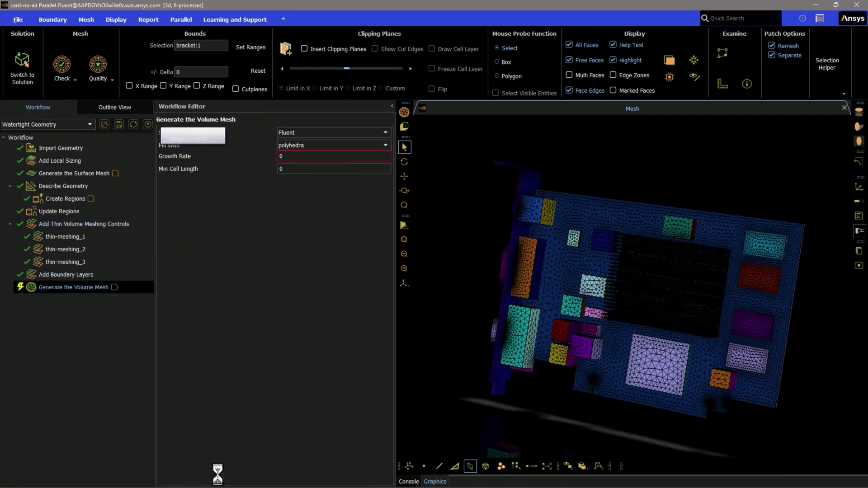
Start generating the volume mesh.
click(233, 461)
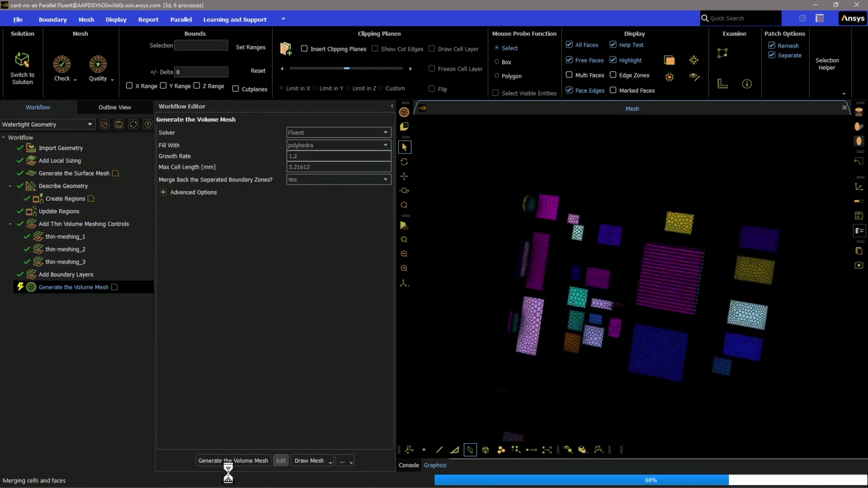